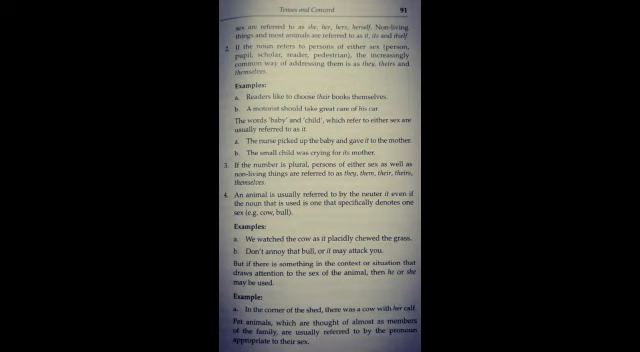
pyautogui.scroll(-3)
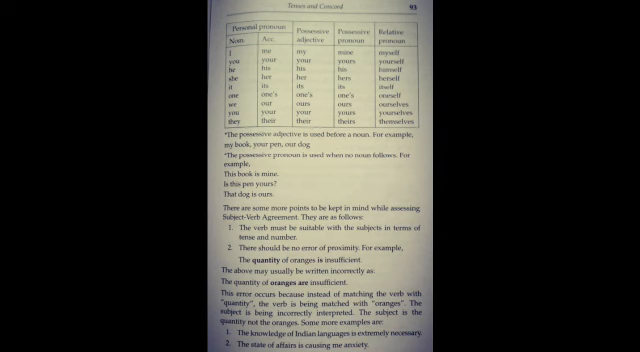
pyautogui.scroll(-3)
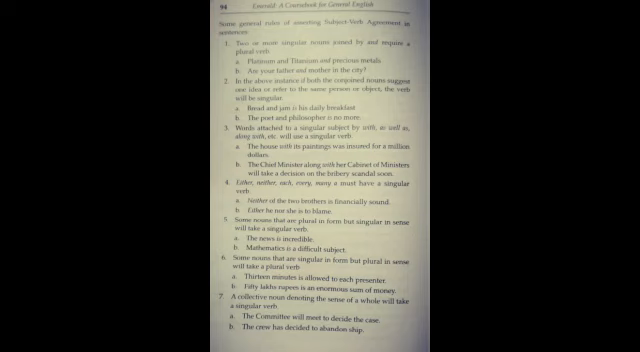